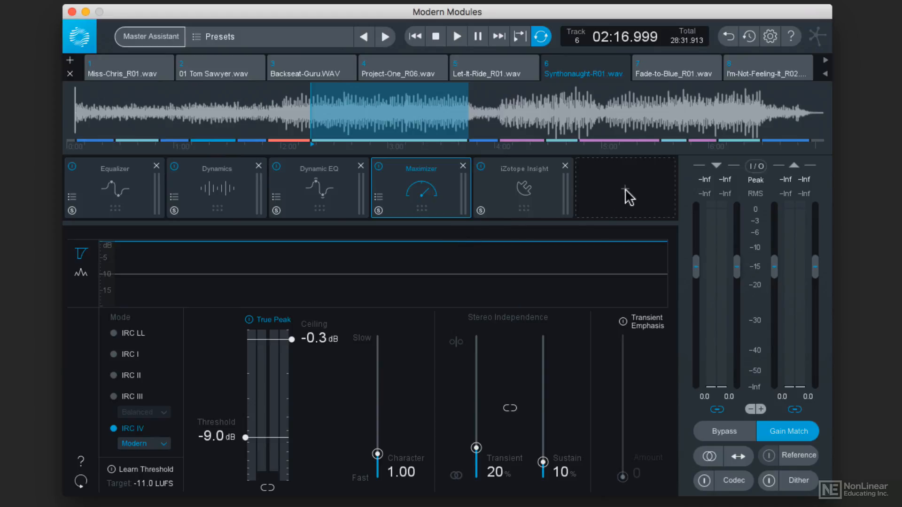
{"action": "mouse_move", "coordinate": [625, 190]}
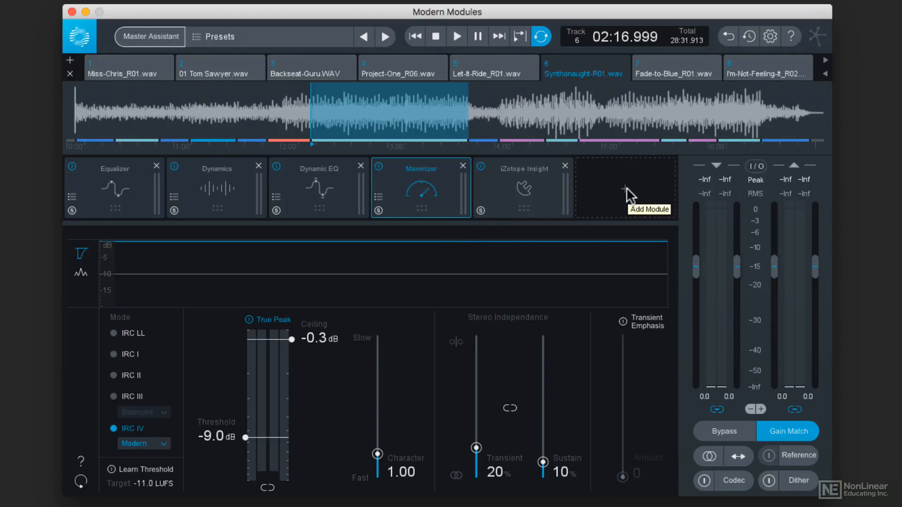
{"action": "mouse_move", "coordinate": [550, 187]}
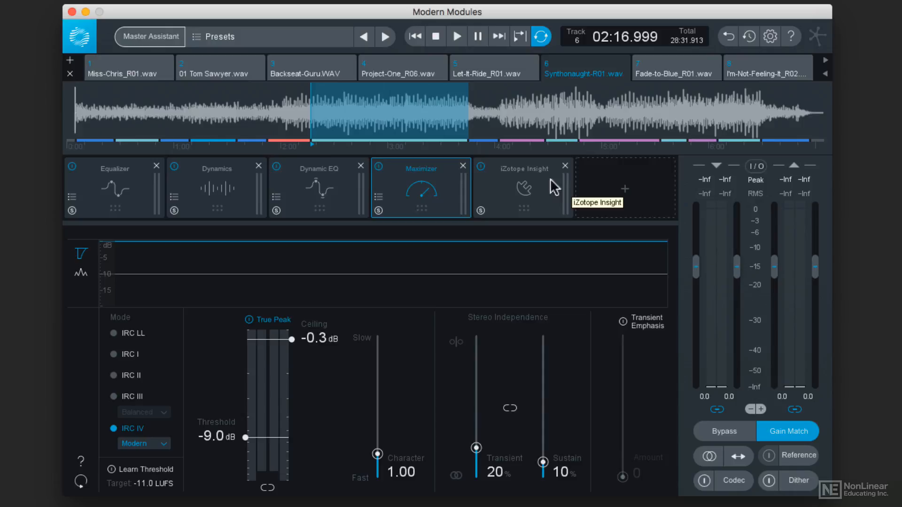
{"action": "mouse_move", "coordinate": [514, 184]}
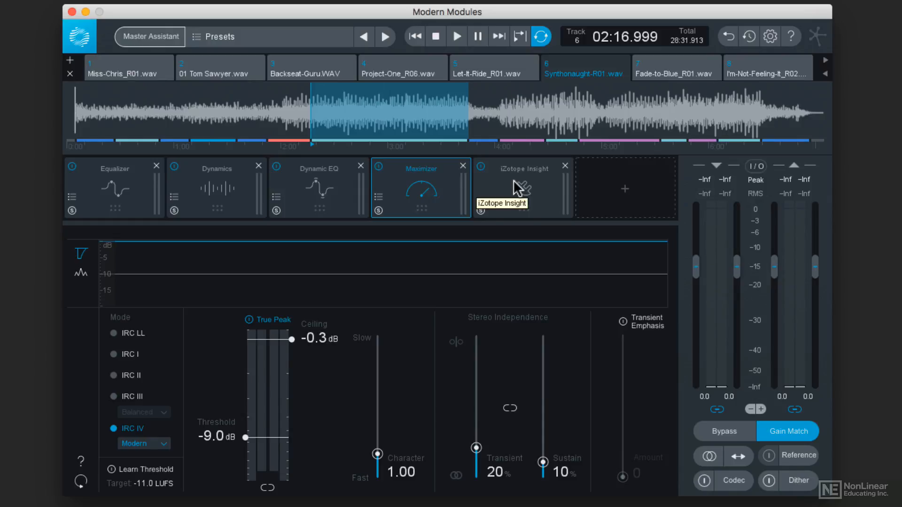
{"action": "mouse_move", "coordinate": [551, 185]}
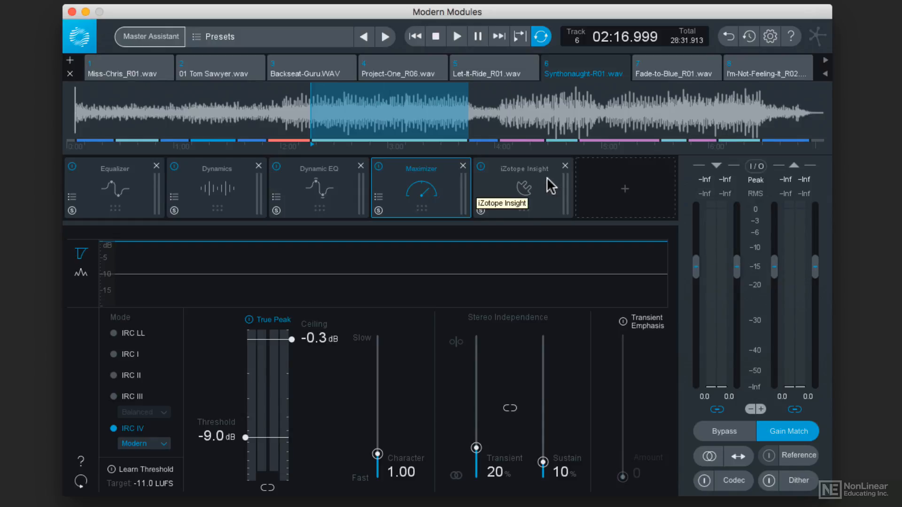
{"action": "mouse_move", "coordinate": [624, 193]}
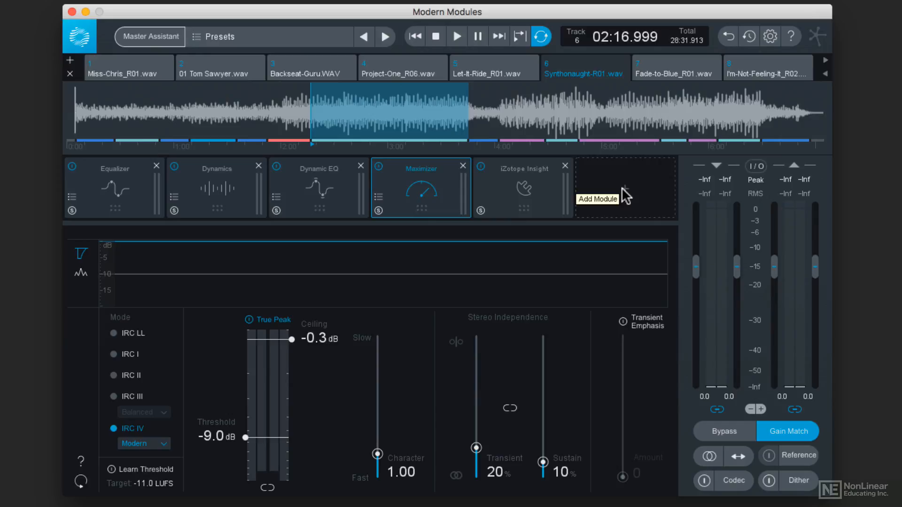
Show the Add Module plug-in list scrolled to Tonal Balance Control.vst.
{"action": "left_click", "coordinate": [625, 187]}
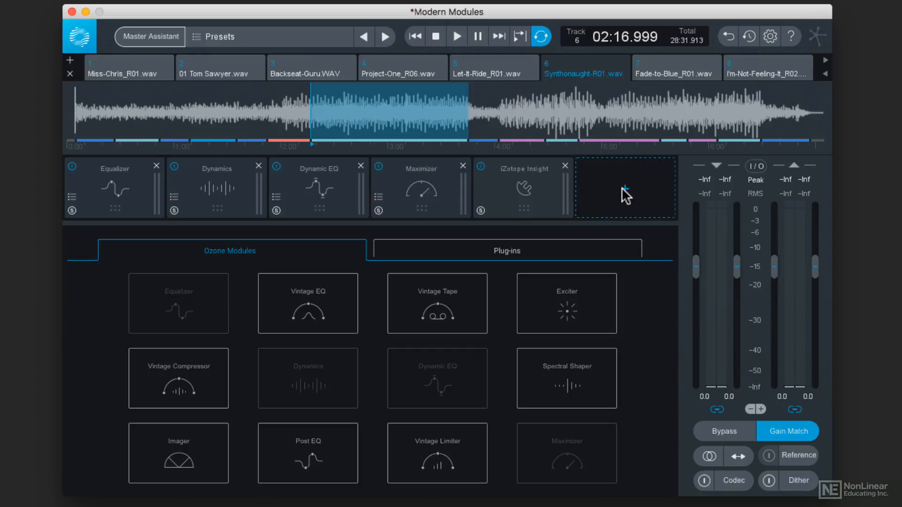
{"action": "left_click", "coordinate": [506, 250]}
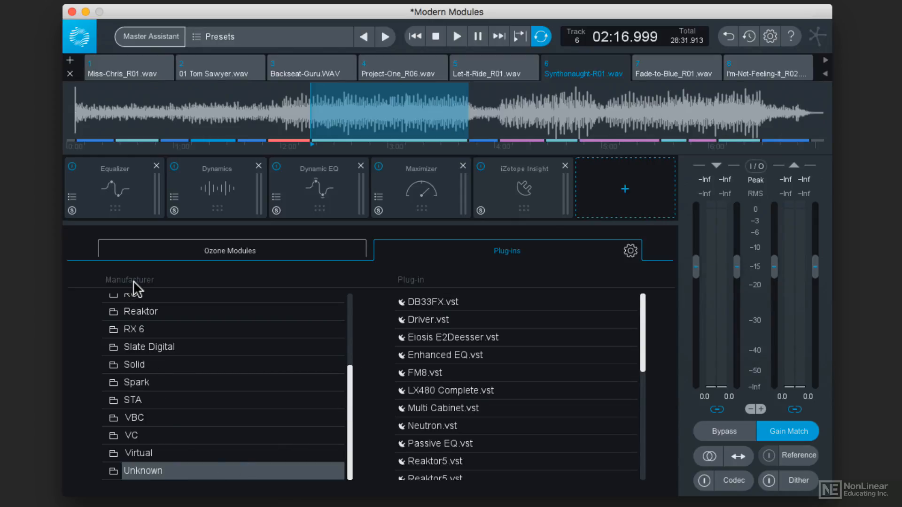
{"action": "mouse_move", "coordinate": [569, 350]}
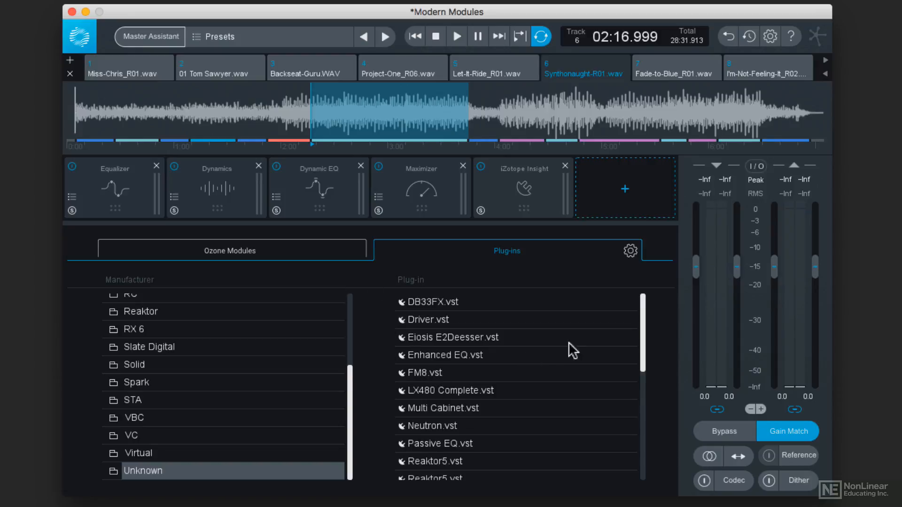
{"action": "scroll", "scroll_direction": "down", "scroll_amount": 3}
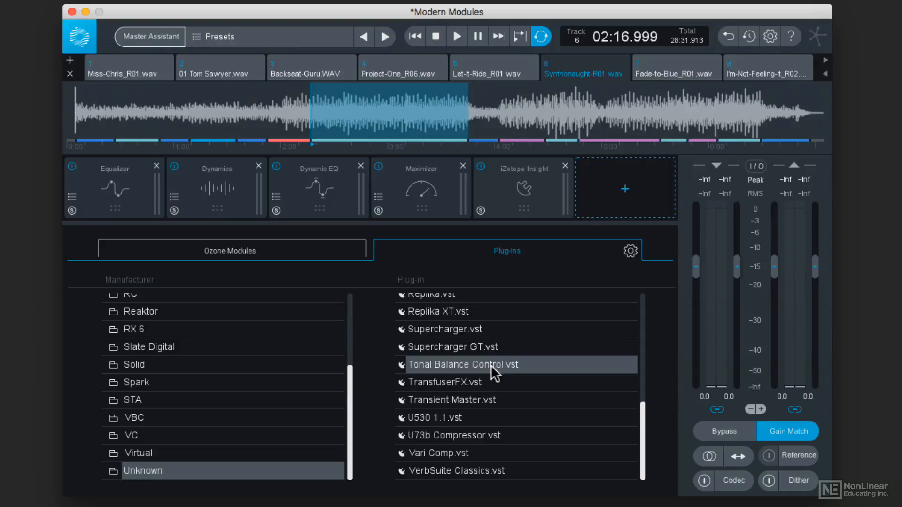
Load Tonal Balance Control.vst into the chain, opening its window with the Bass Heavy target.
{"action": "double_click", "coordinate": [462, 364]}
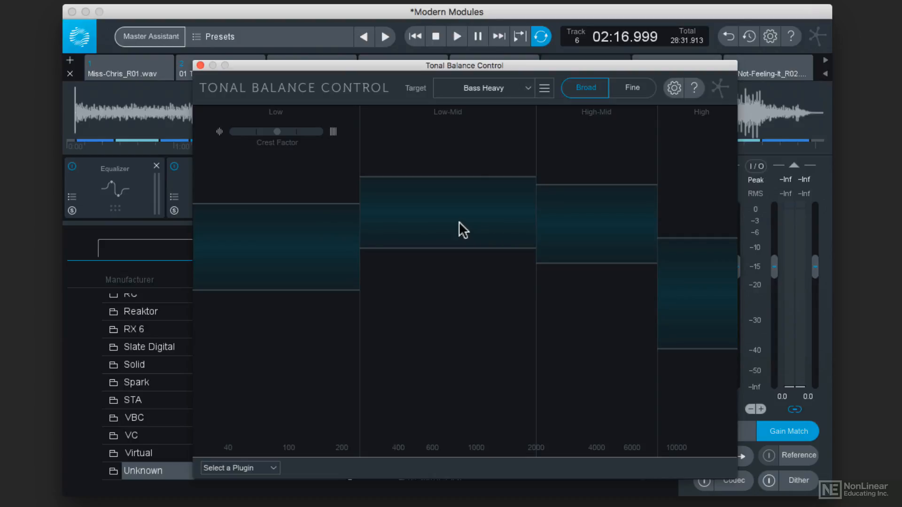
{"action": "mouse_move", "coordinate": [362, 314]}
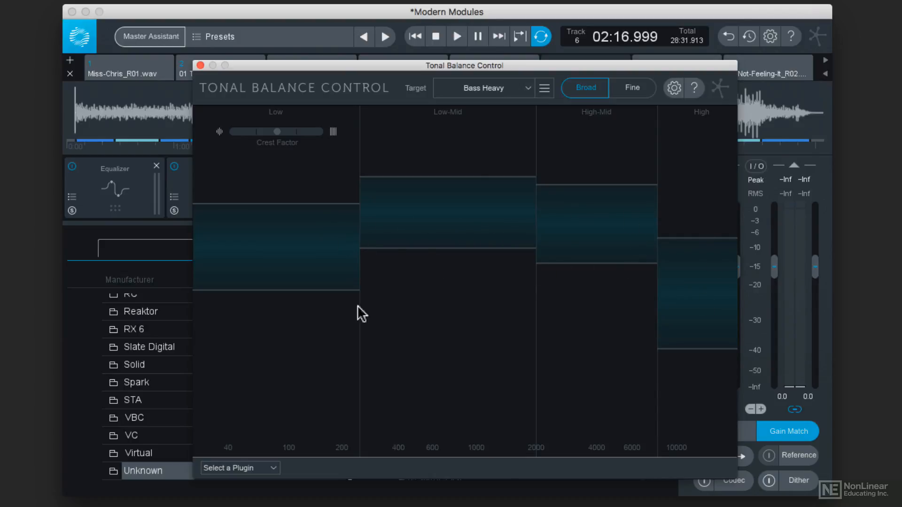
{"action": "mouse_move", "coordinate": [551, 224]}
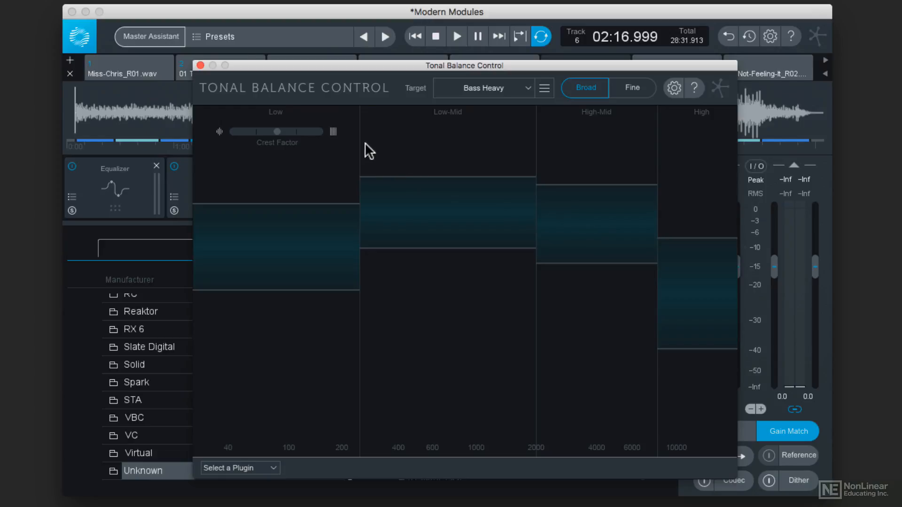
{"action": "mouse_move", "coordinate": [472, 155]}
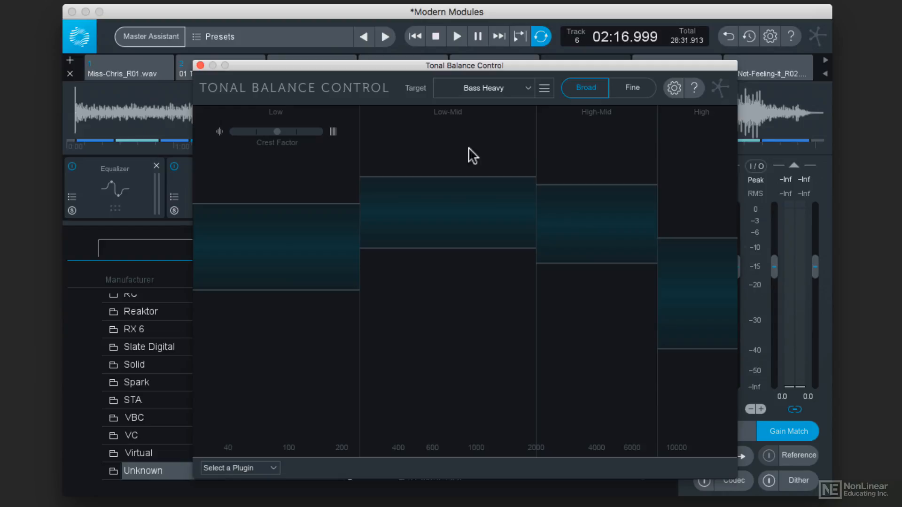
{"action": "mouse_move", "coordinate": [689, 148]}
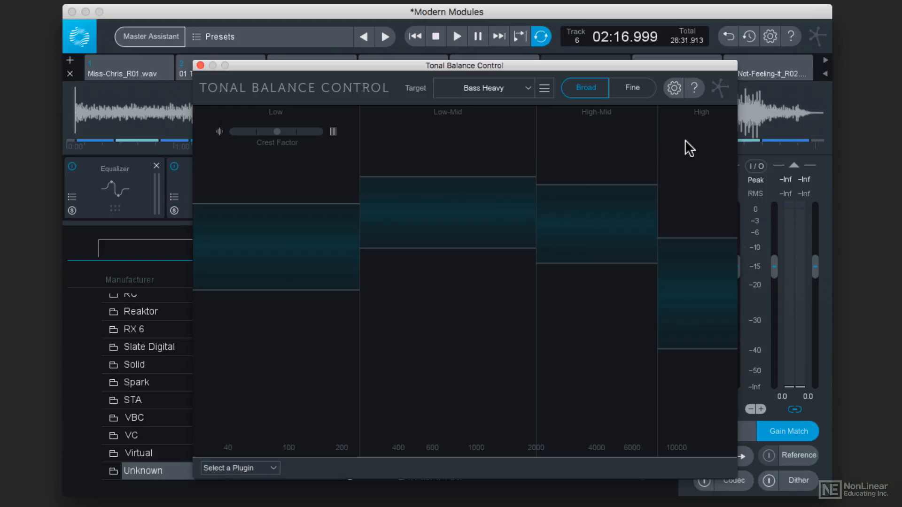
{"action": "mouse_move", "coordinate": [382, 227]}
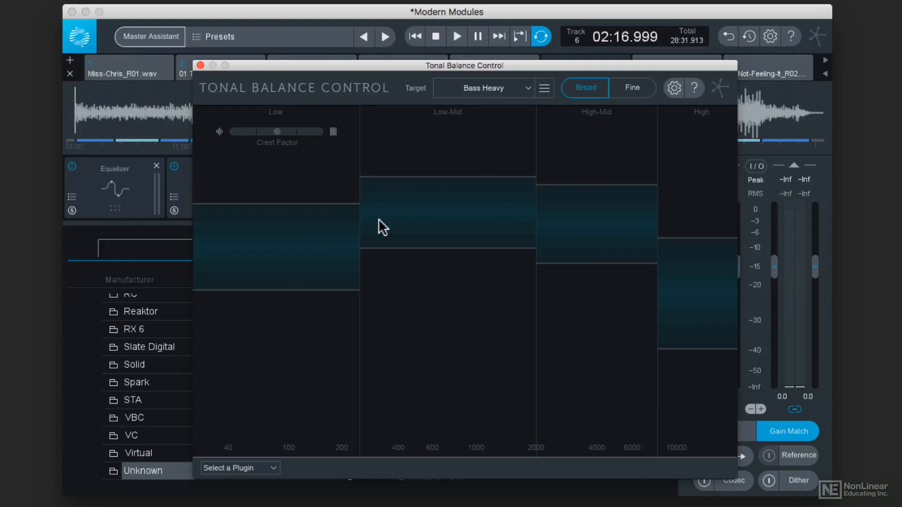
{"action": "mouse_move", "coordinate": [367, 245]}
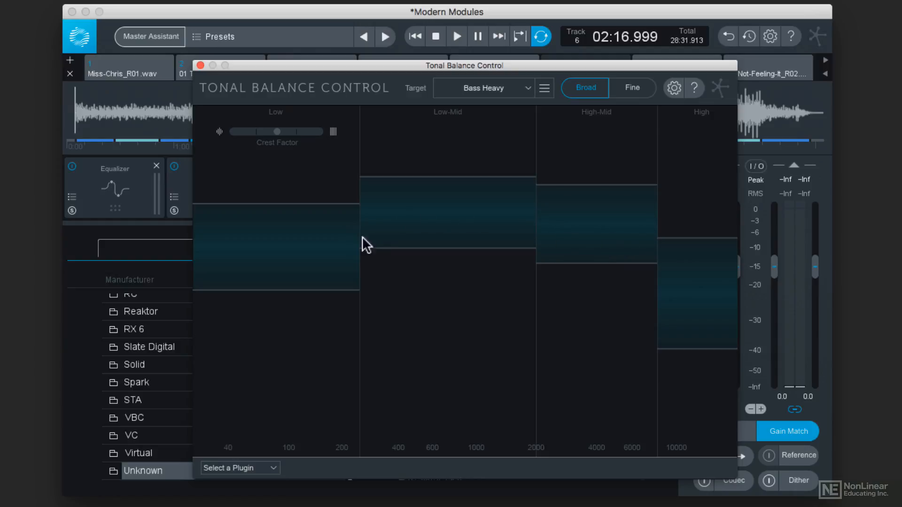
{"action": "mouse_move", "coordinate": [329, 257]}
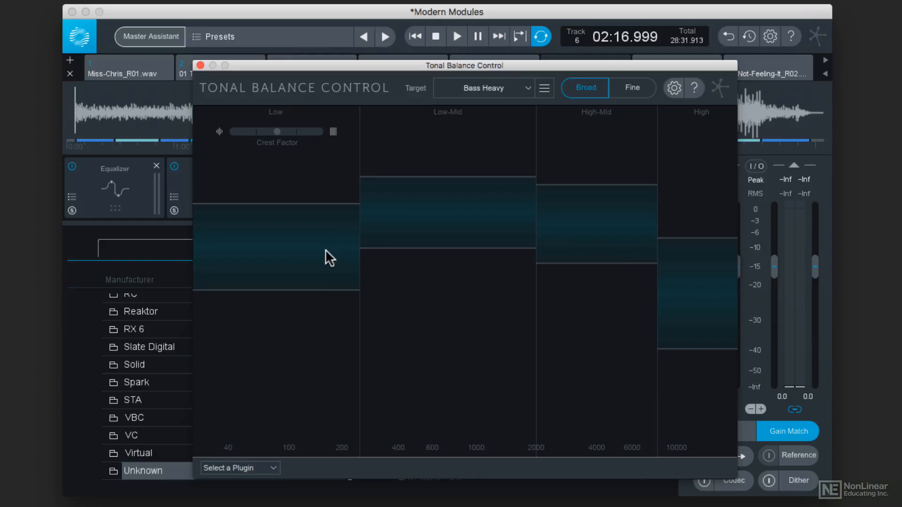
{"action": "mouse_move", "coordinate": [463, 160]}
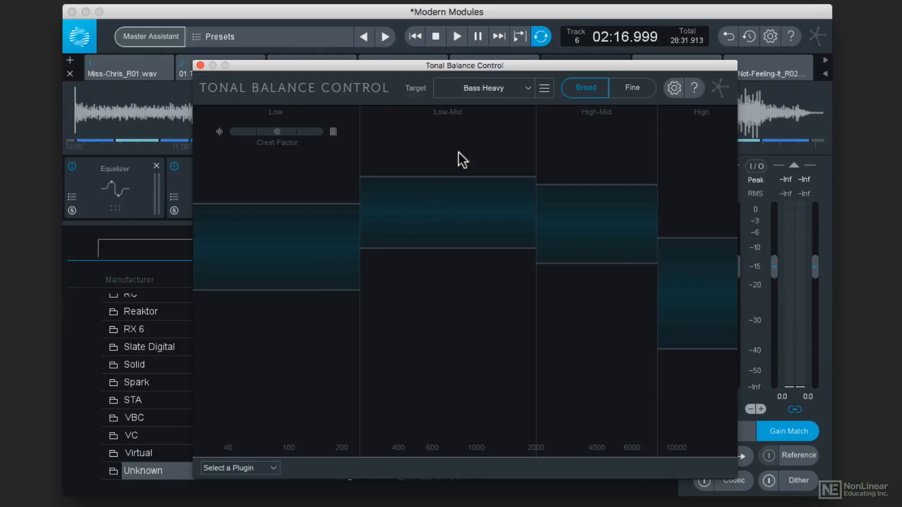
{"action": "left_click", "coordinate": [482, 88]}
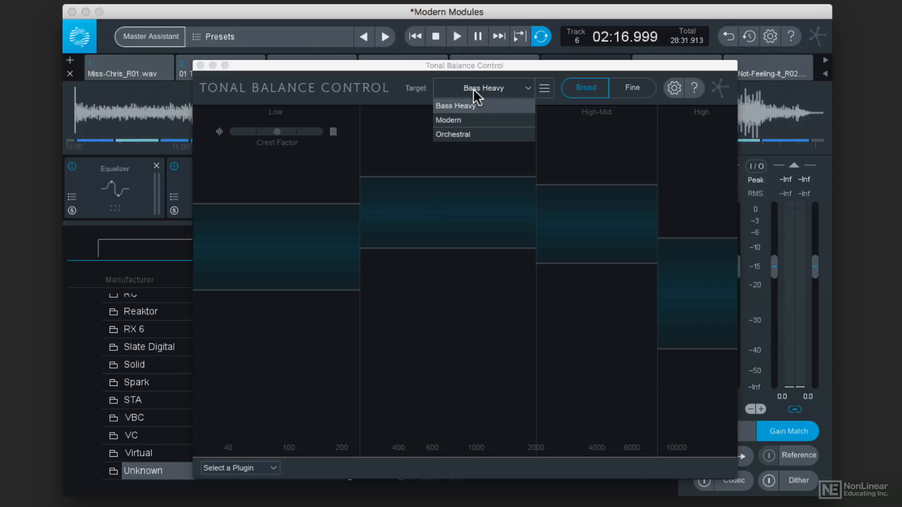
{"action": "mouse_move", "coordinate": [472, 120]}
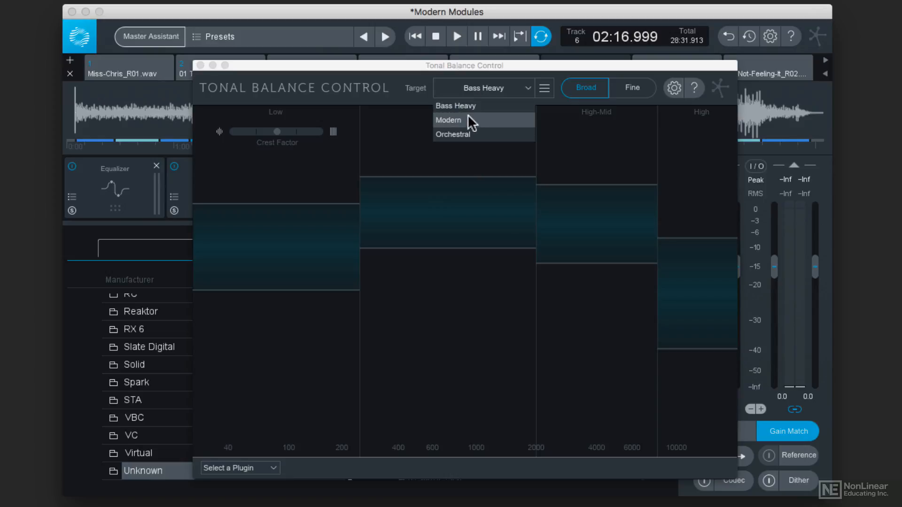
{"action": "mouse_move", "coordinate": [474, 134]}
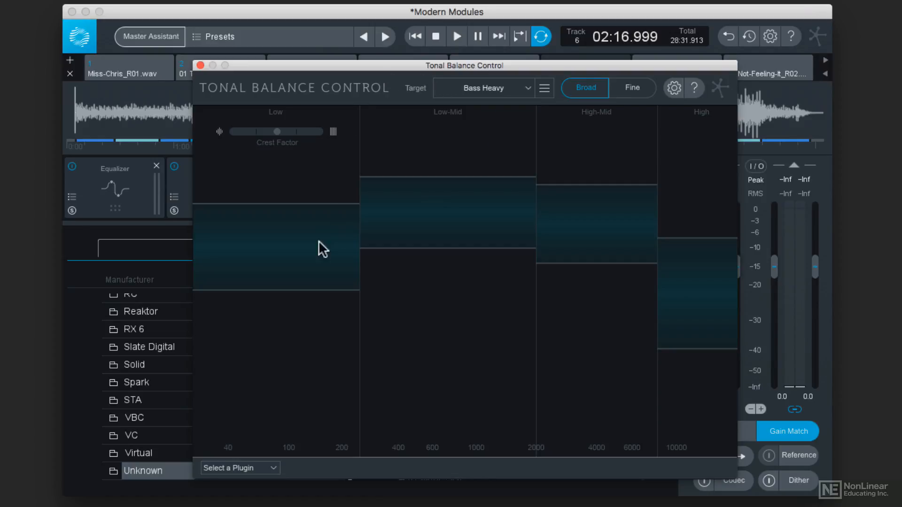
{"action": "mouse_move", "coordinate": [337, 158]}
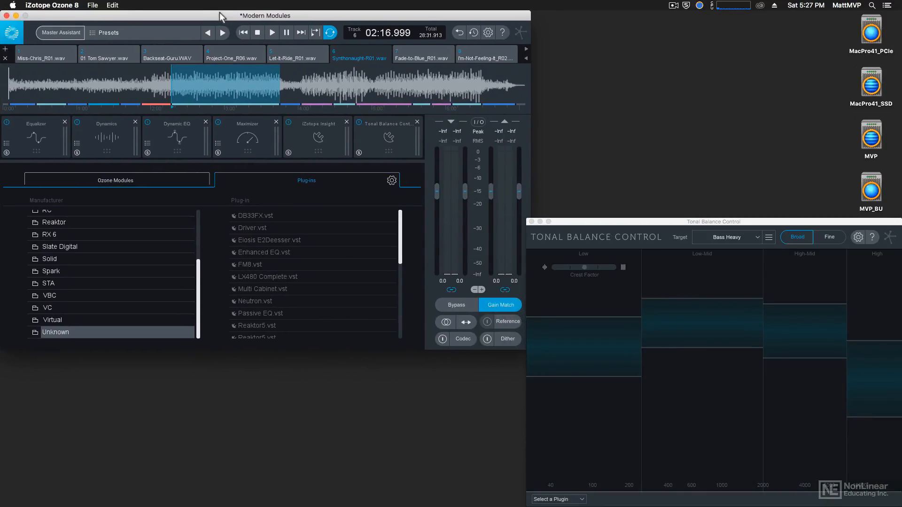
{"action": "mouse_move", "coordinate": [679, 386]}
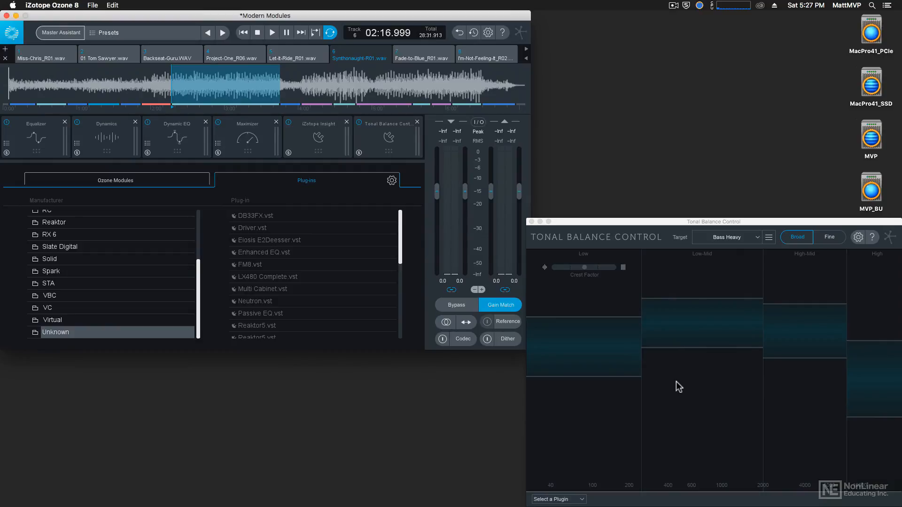
{"action": "left_click", "coordinate": [271, 33]}
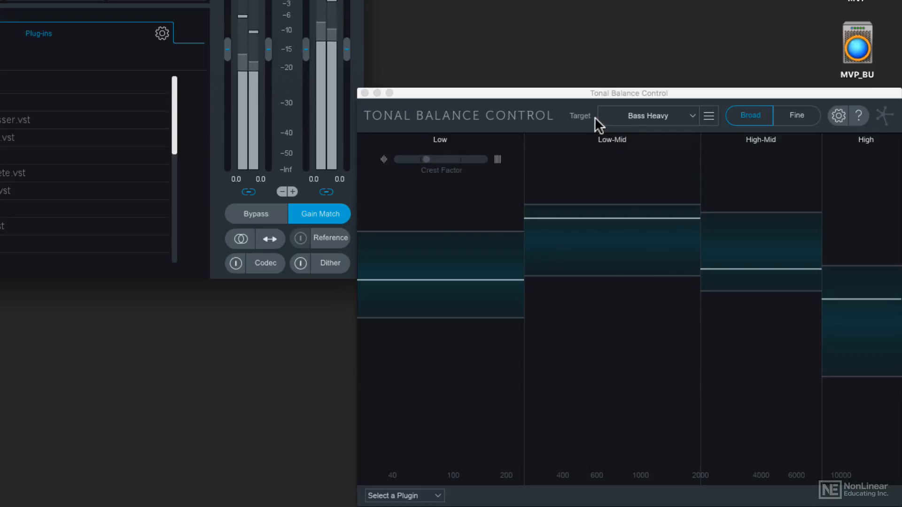
{"action": "mouse_move", "coordinate": [624, 123]}
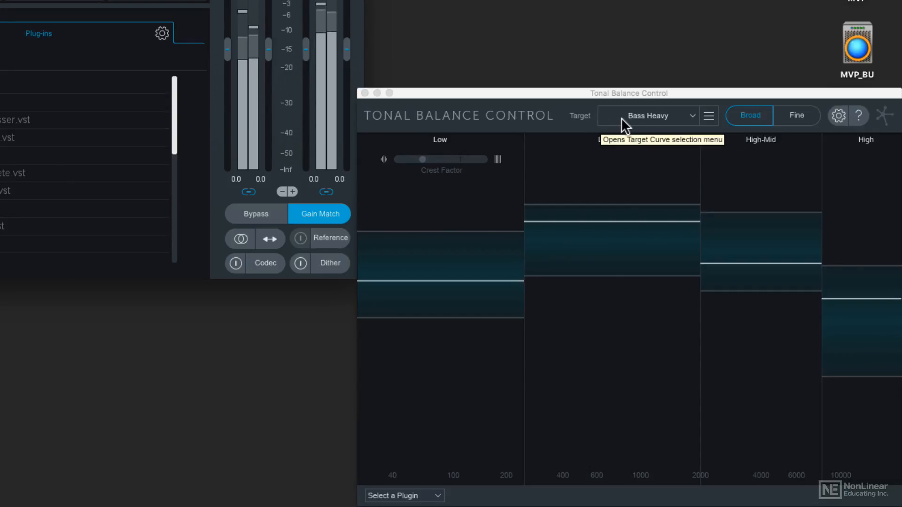
{"action": "left_click", "coordinate": [648, 115]}
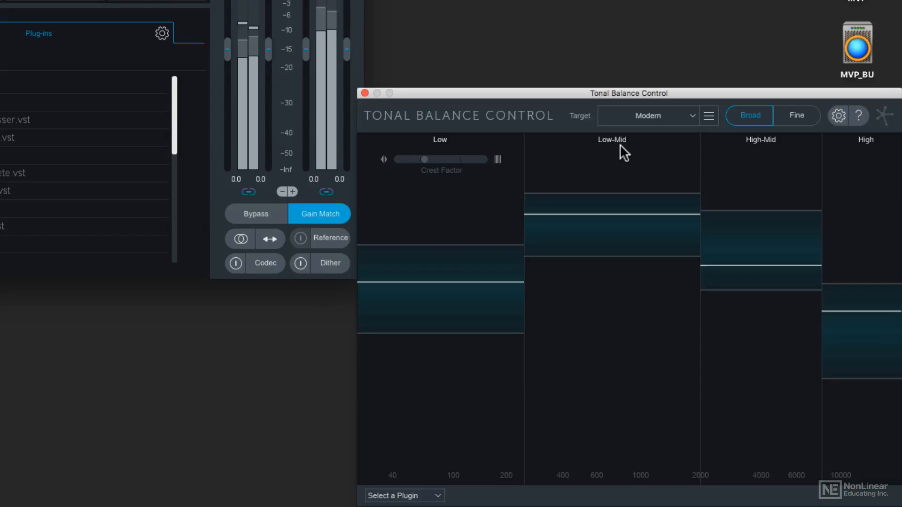
{"action": "mouse_move", "coordinate": [622, 152]}
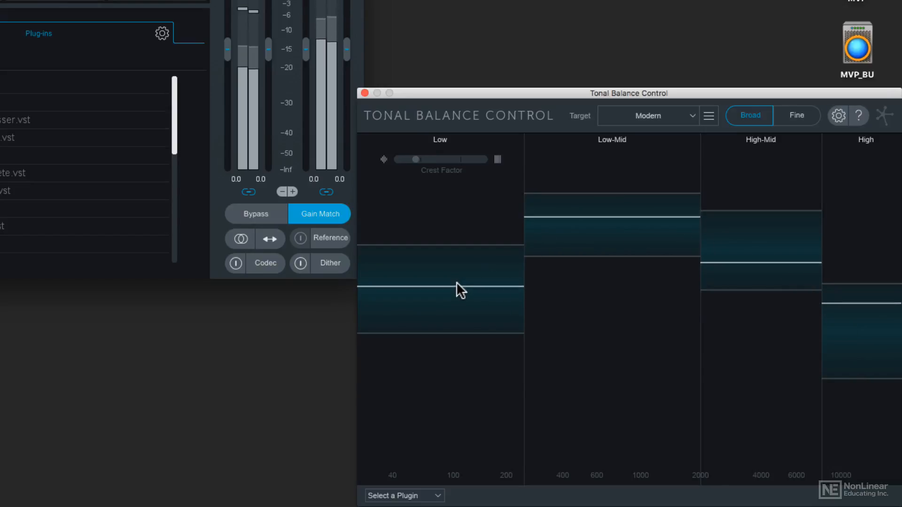
{"action": "mouse_move", "coordinate": [448, 265]}
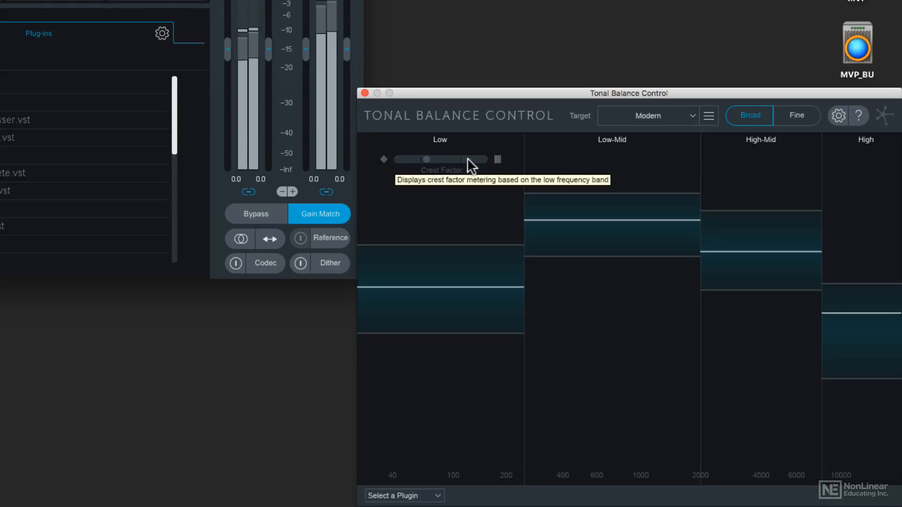
{"action": "mouse_move", "coordinate": [499, 161]}
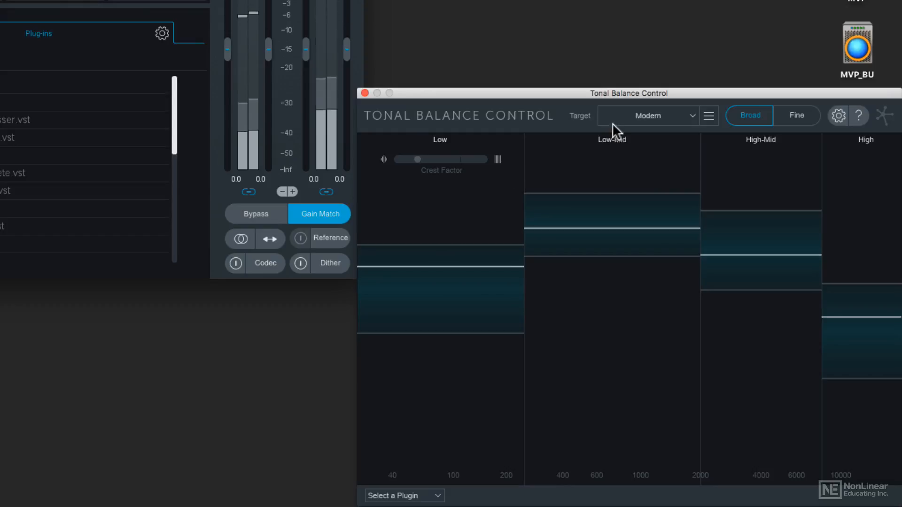
Create a custom target curve from the Lucille Has Messed My Mind Up WAV.
{"action": "left_click", "coordinate": [709, 115]}
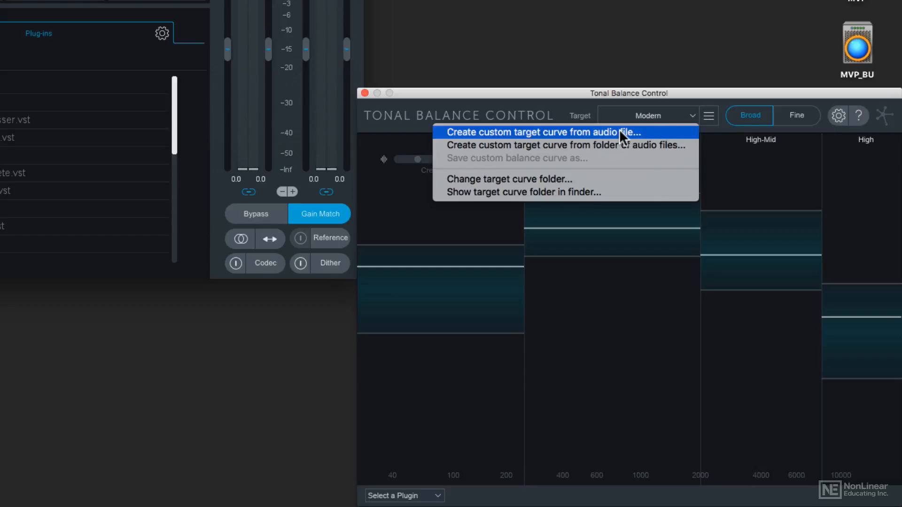
{"action": "left_click", "coordinate": [543, 131]}
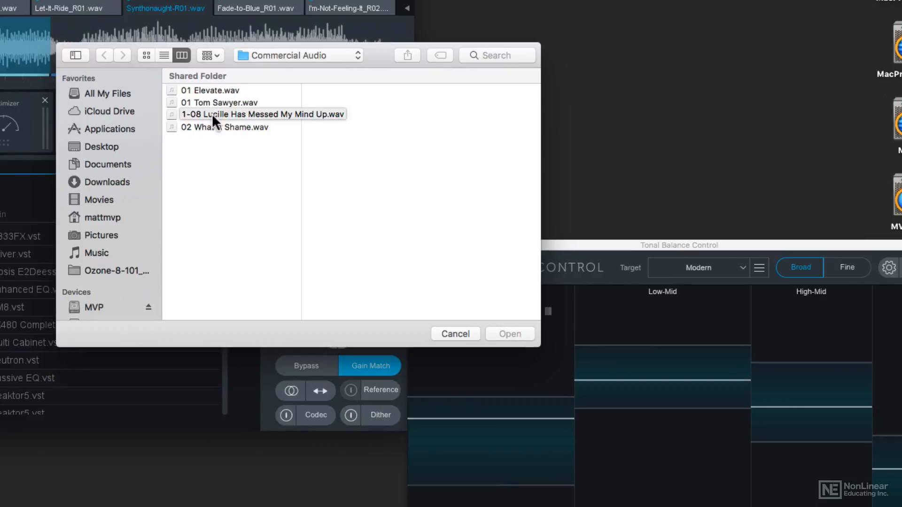
{"action": "left_click", "coordinate": [262, 114]}
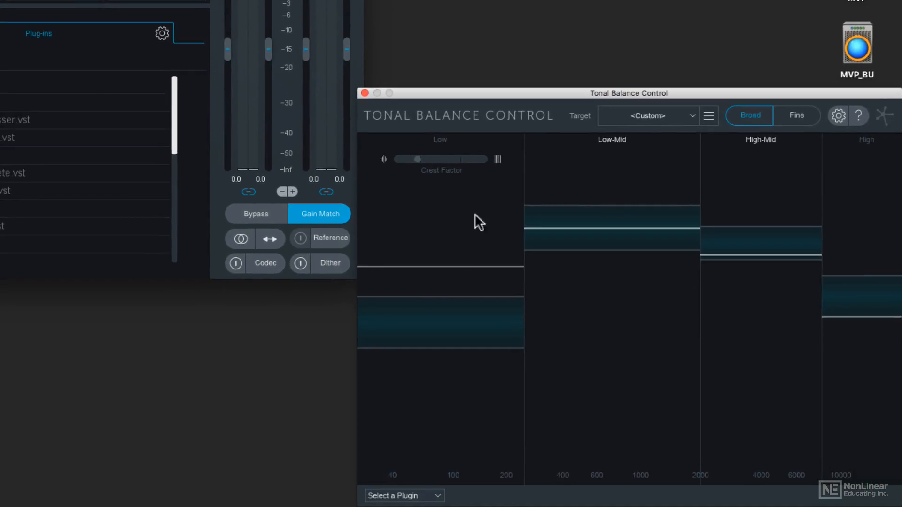
{"action": "mouse_move", "coordinate": [866, 292]}
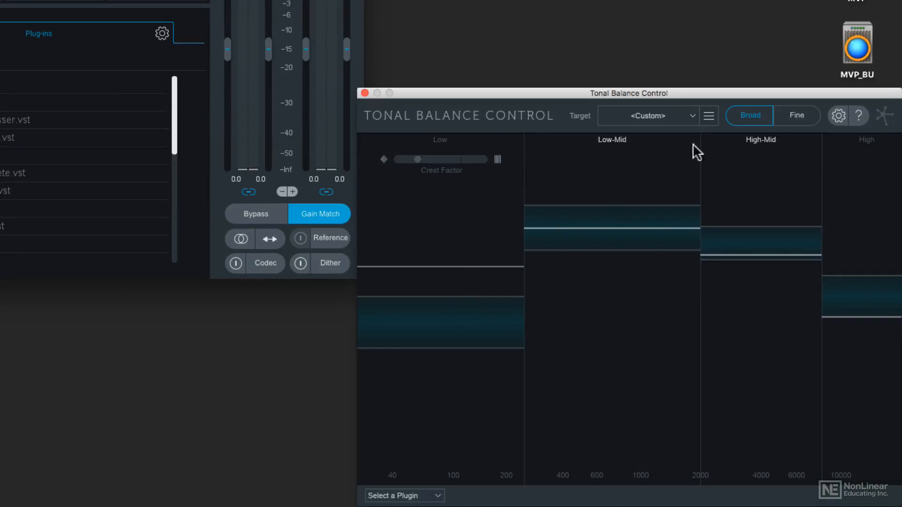
Save the new custom balance curve under the name Lucille.
{"action": "left_click", "coordinate": [709, 116]}
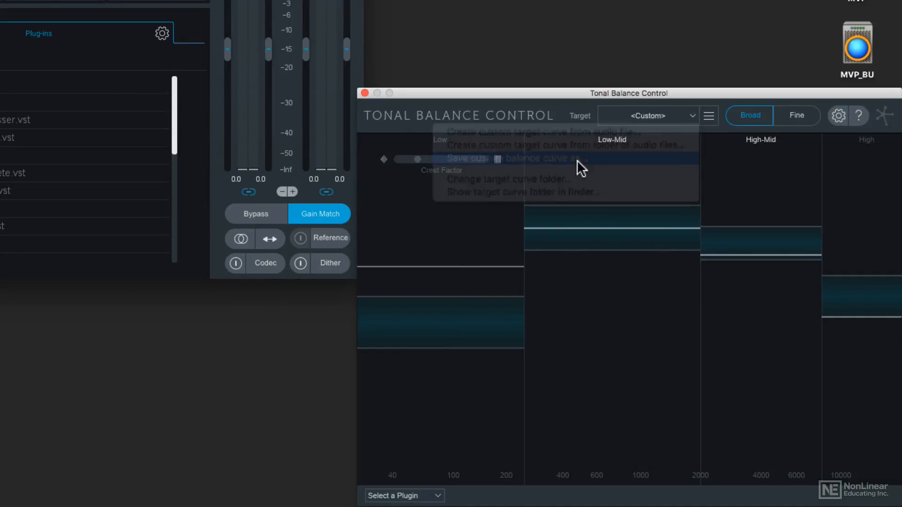
{"action": "left_click", "coordinate": [514, 159]}
{"action": "type", "text": "Lucille"}
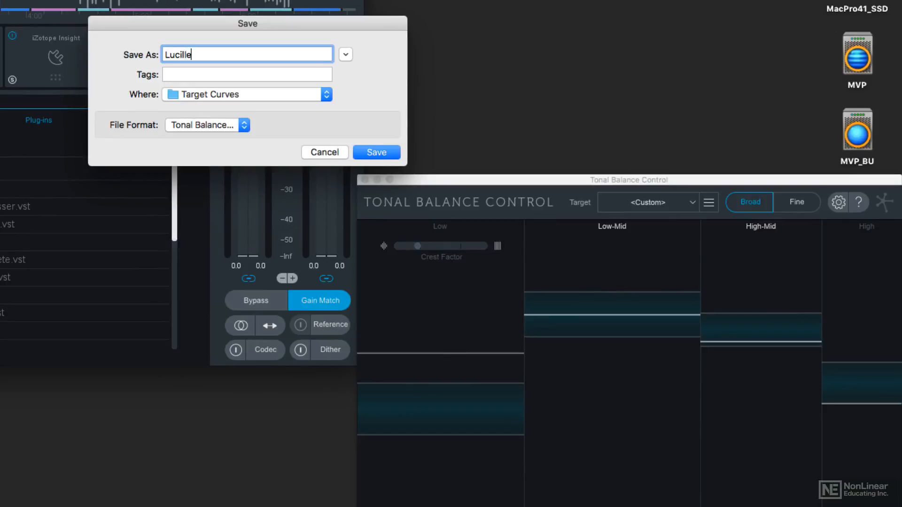
{"action": "left_click", "coordinate": [376, 152]}
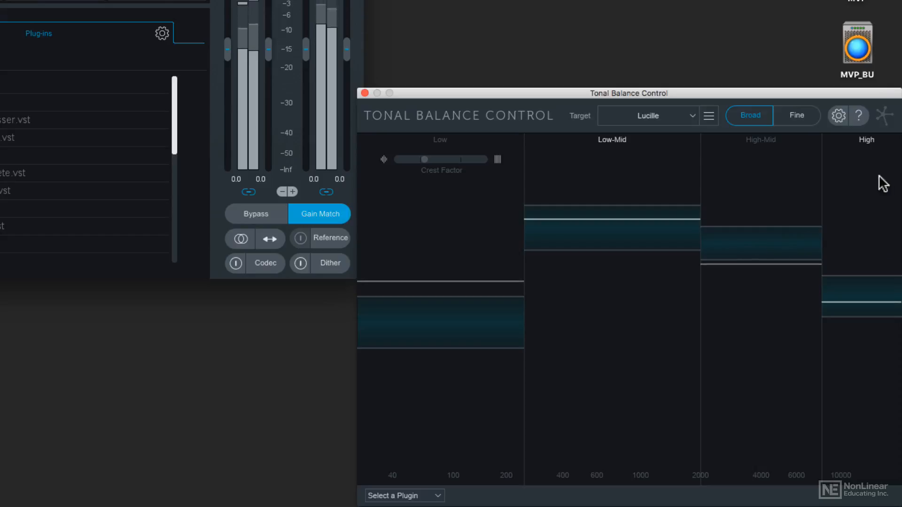
{"action": "mouse_move", "coordinate": [464, 202]}
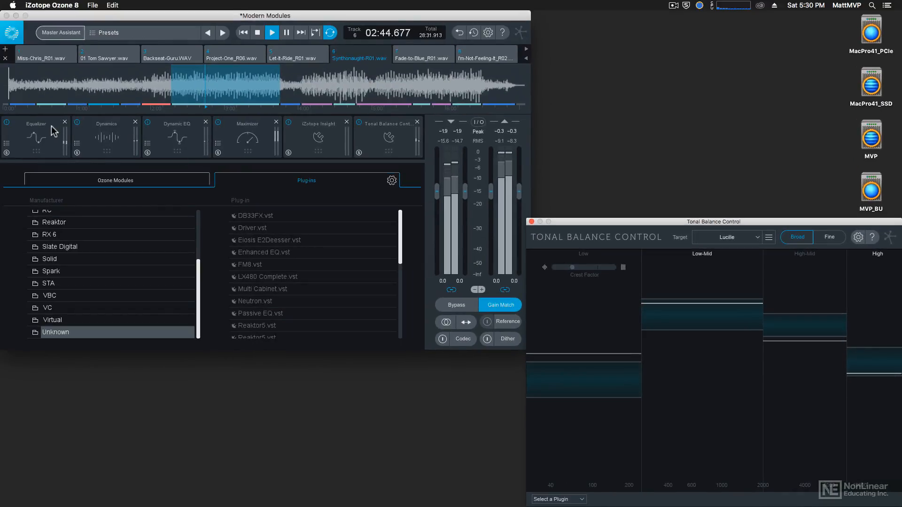
In the Equalizer, pull the Band 1 low shelf down for a deeper low-end cut.
{"action": "left_click", "coordinate": [35, 137]}
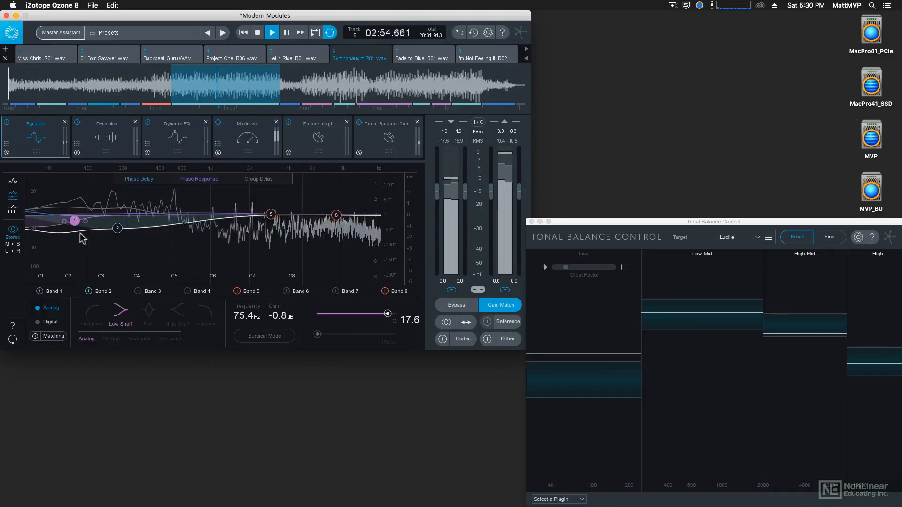
{"action": "left_click_drag", "start_coordinate": [74, 221], "coordinate": [79, 228]}
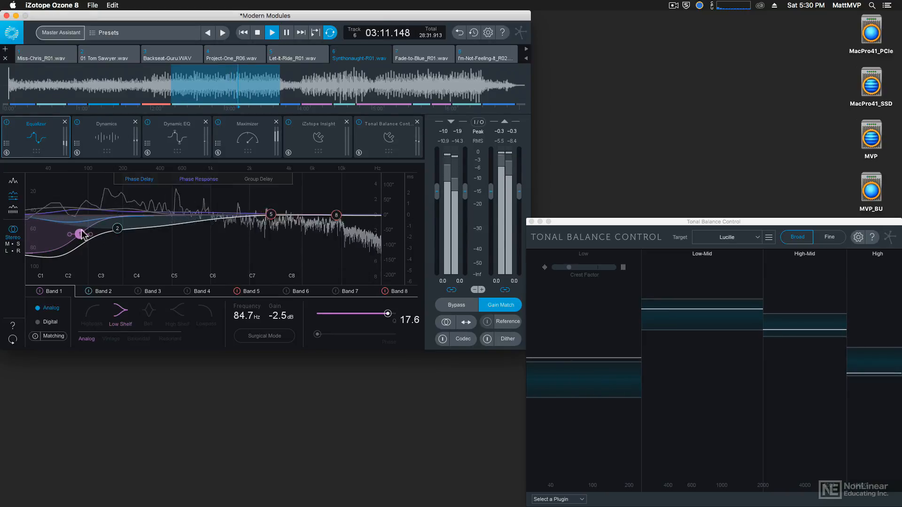
{"action": "left_click_drag", "start_coordinate": [76, 233], "coordinate": [84, 237]}
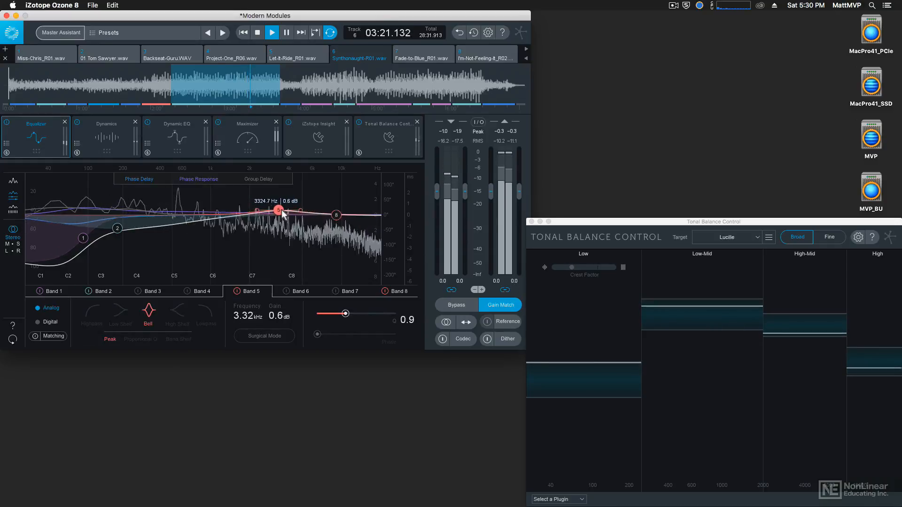
Boost the Band 5 bell and shift it up toward 4.5 kHz for presence.
{"action": "left_click_drag", "start_coordinate": [279, 209], "coordinate": [282, 207]}
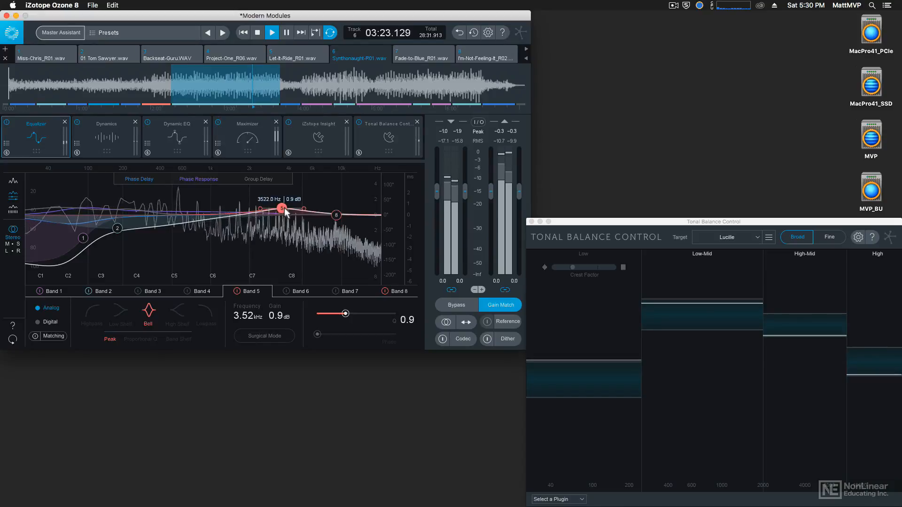
{"action": "left_click_drag", "start_coordinate": [281, 208], "coordinate": [289, 208]}
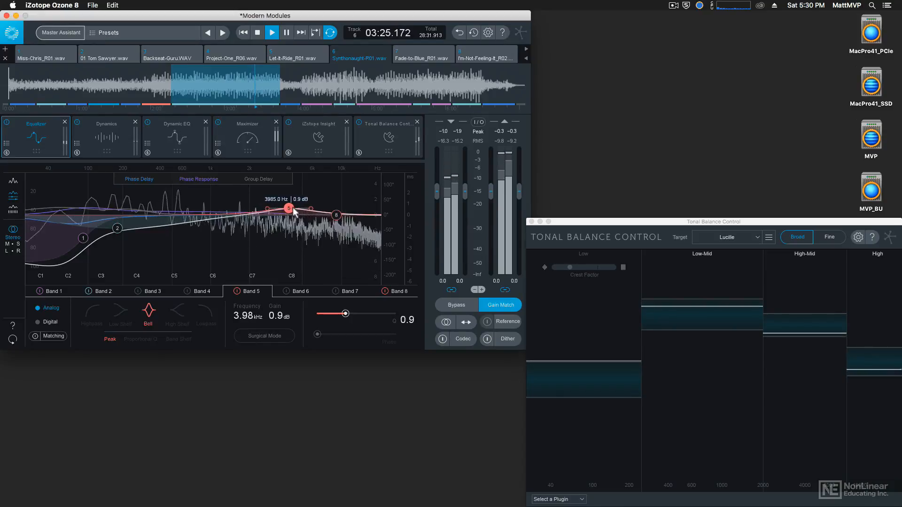
{"action": "left_click_drag", "start_coordinate": [289, 208], "coordinate": [297, 200]}
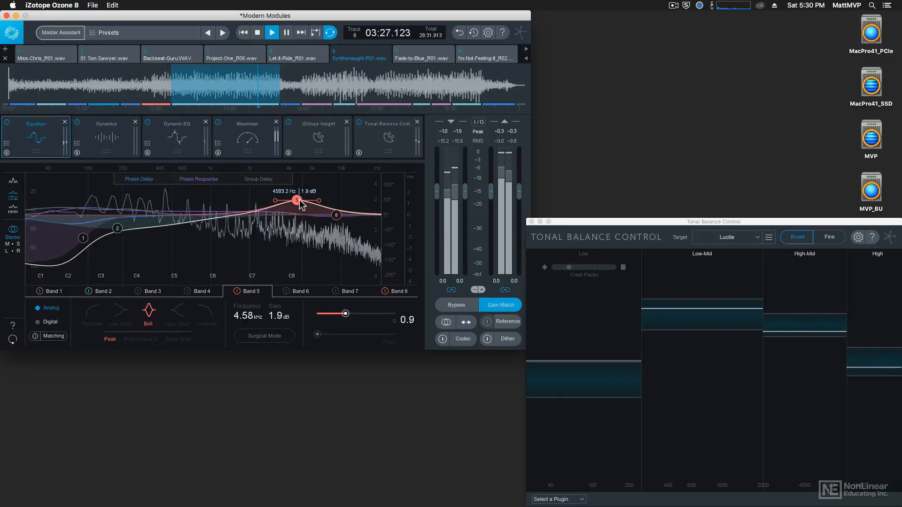
{"action": "left_click_drag", "start_coordinate": [297, 200], "coordinate": [296, 195]}
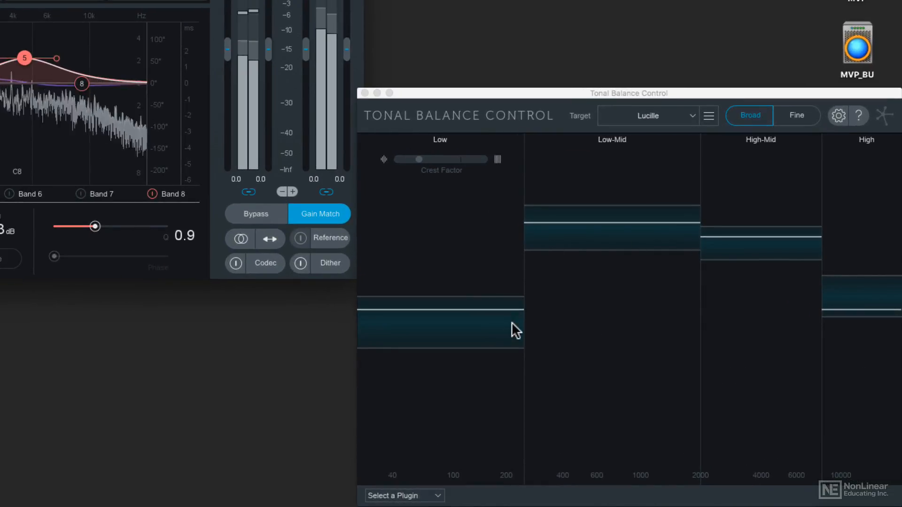
Switch Tonal Balance Control to Fine resolution view of the Lucille target.
{"action": "left_click", "coordinate": [796, 115]}
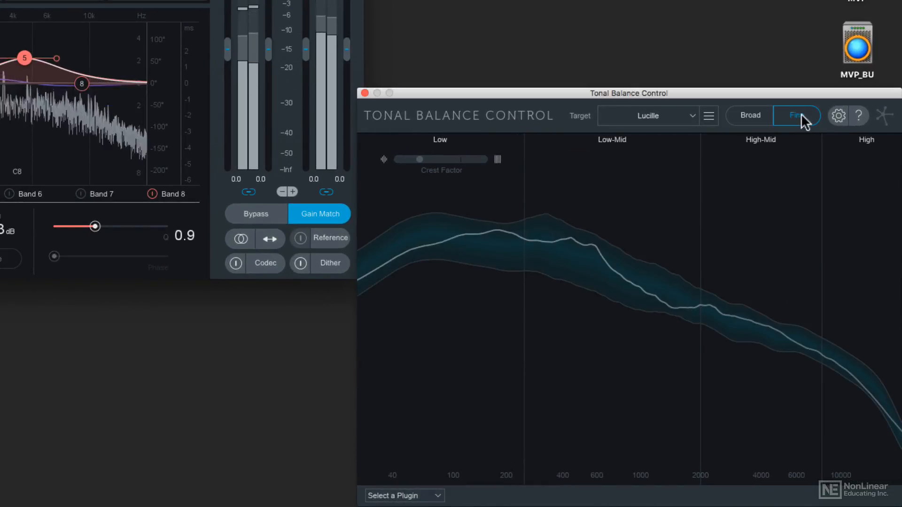
{"action": "mouse_move", "coordinate": [797, 116]}
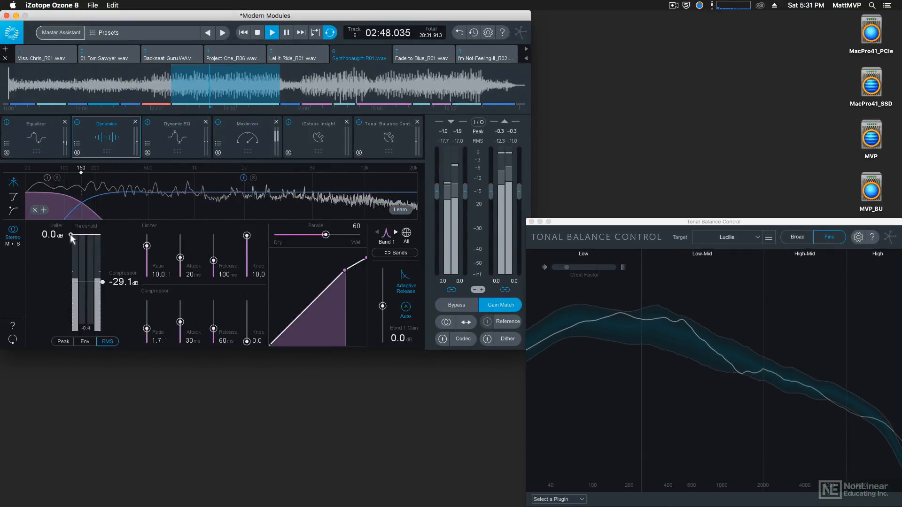
Lower the Dynamics Band 1 limiter threshold to about -8 dB and compressor to about -46 dB.
{"action": "left_click_drag", "start_coordinate": [71, 238], "coordinate": [71, 255]}
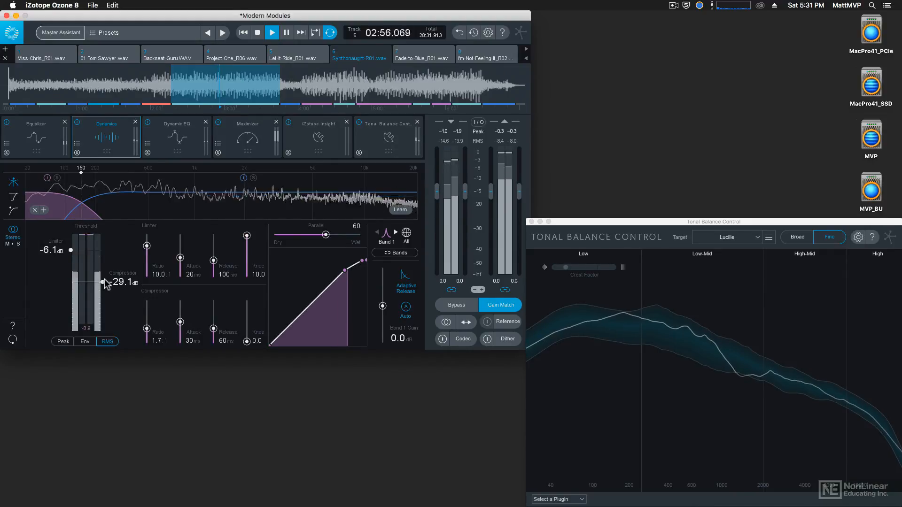
{"action": "left_click_drag", "start_coordinate": [105, 282], "coordinate": [105, 294]}
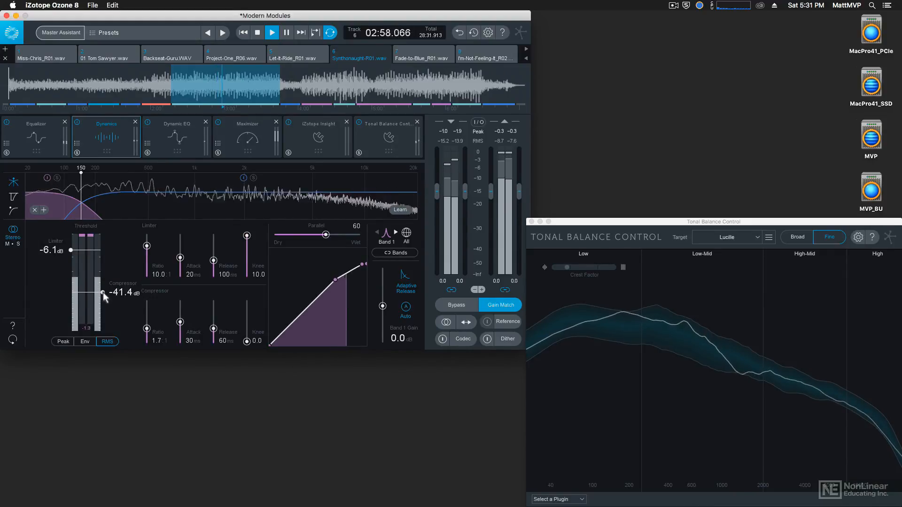
{"action": "left_click_drag", "start_coordinate": [102, 293], "coordinate": [102, 302]}
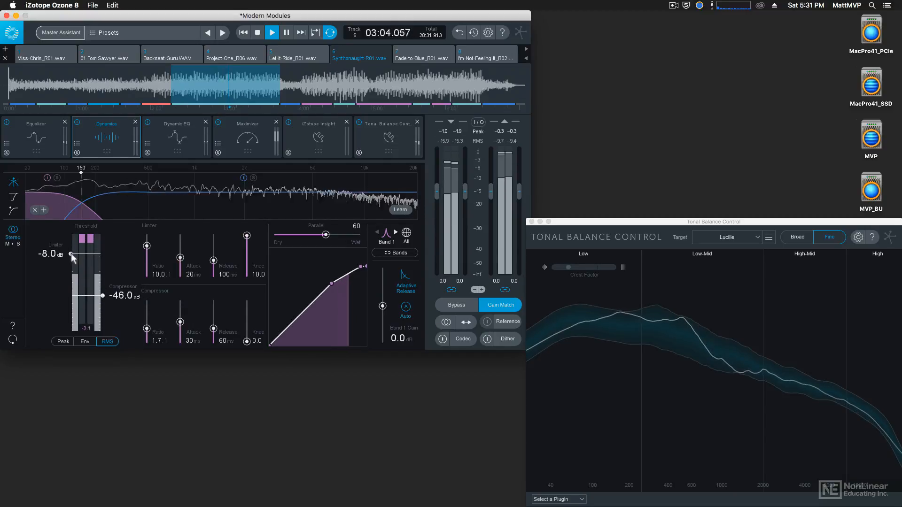
{"action": "left_click_drag", "start_coordinate": [72, 255], "coordinate": [71, 259]}
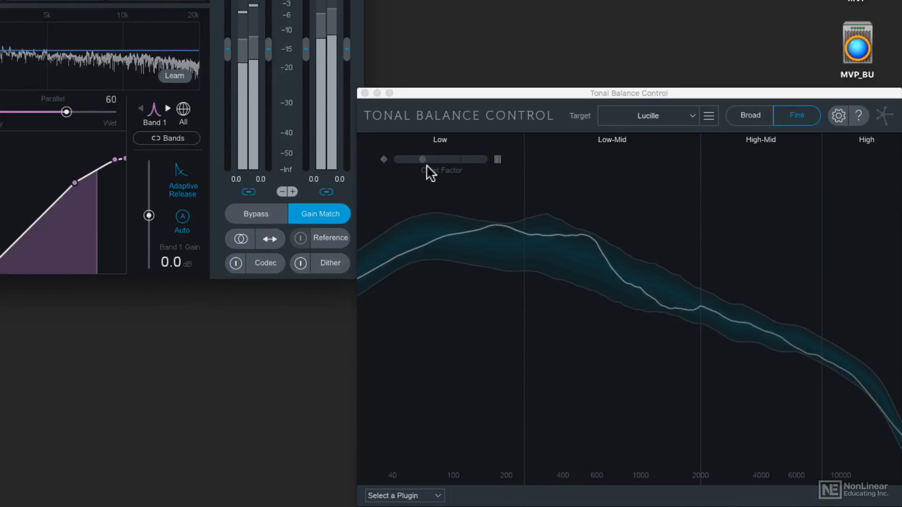
{"action": "mouse_move", "coordinate": [441, 151]}
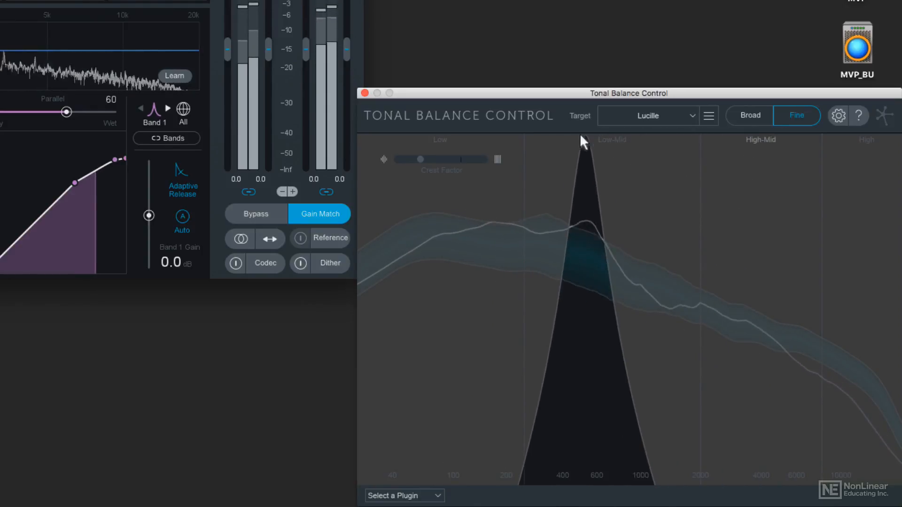
Switch Tonal Balance Control back to the four-band Broad view.
{"action": "left_click_drag", "start_coordinate": [581, 141], "coordinate": [449, 144]}
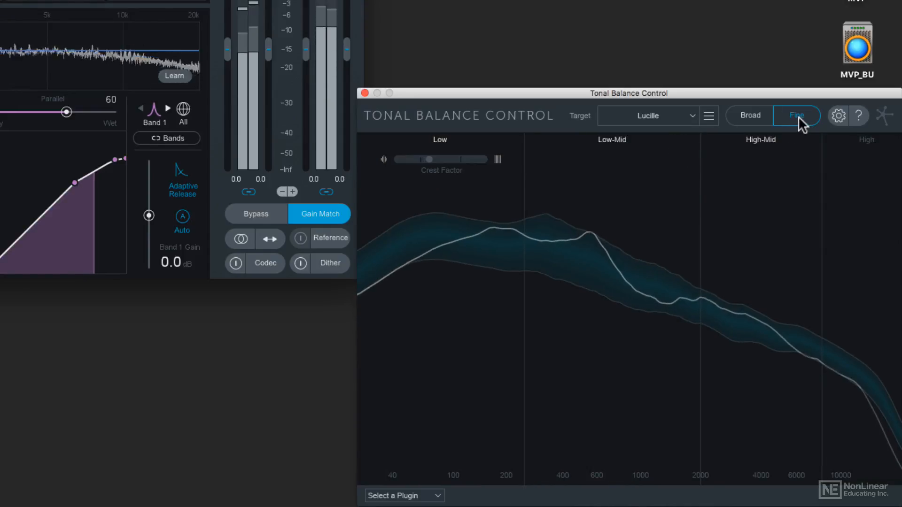
{"action": "left_click", "coordinate": [749, 115]}
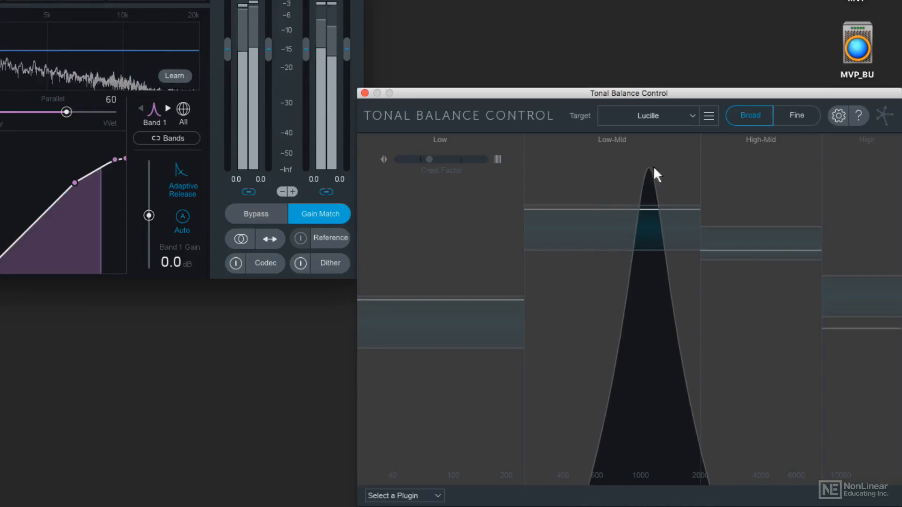